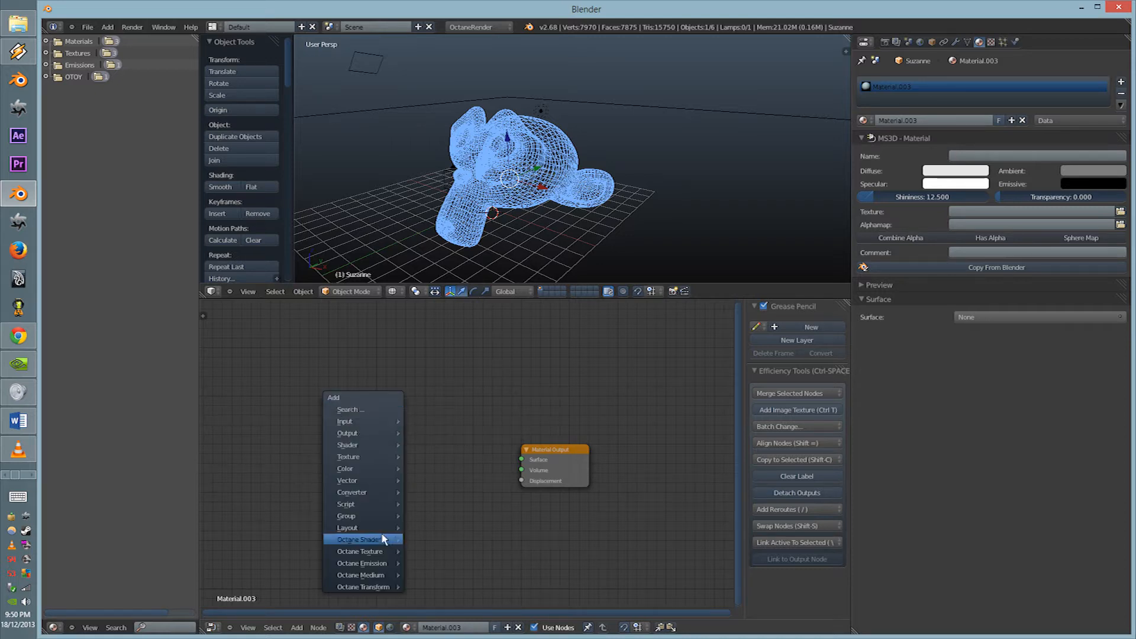
pyautogui.moveTo(359, 540)
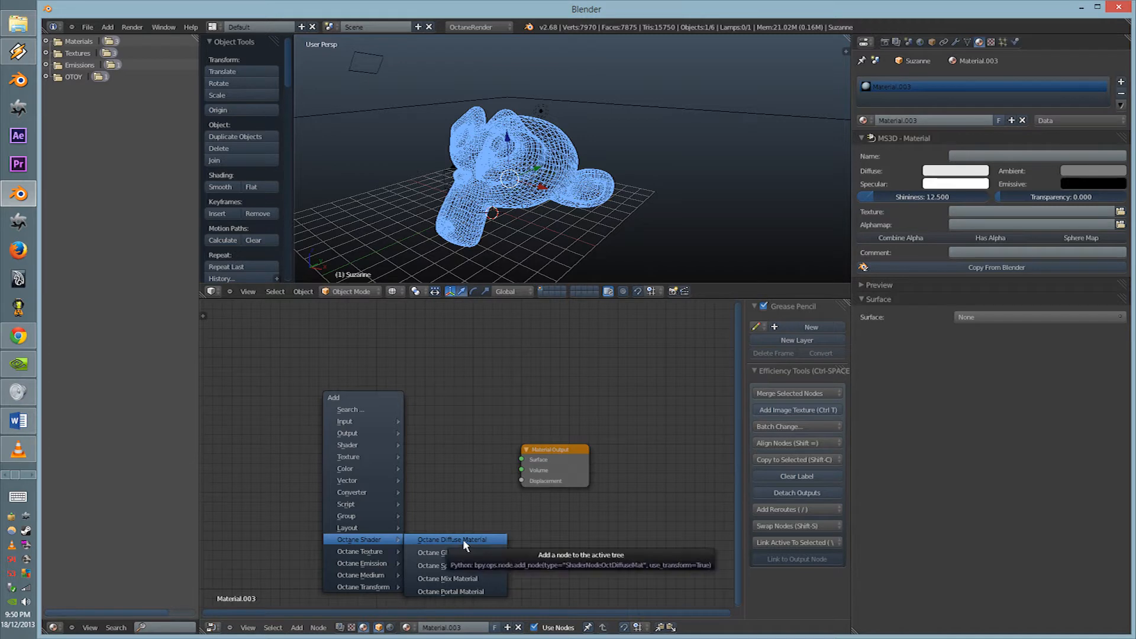
# - Add an Octane Diffuse material wired to Surface, plus an unconnected Octane Specular material
pyautogui.click(455, 540)
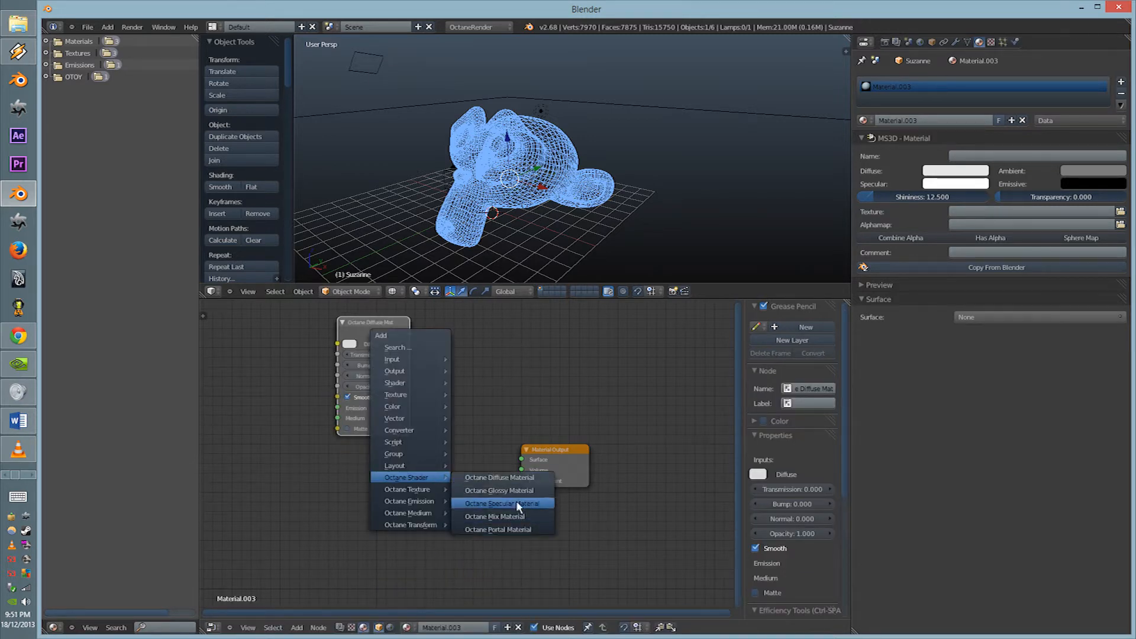
pyautogui.click(499, 503)
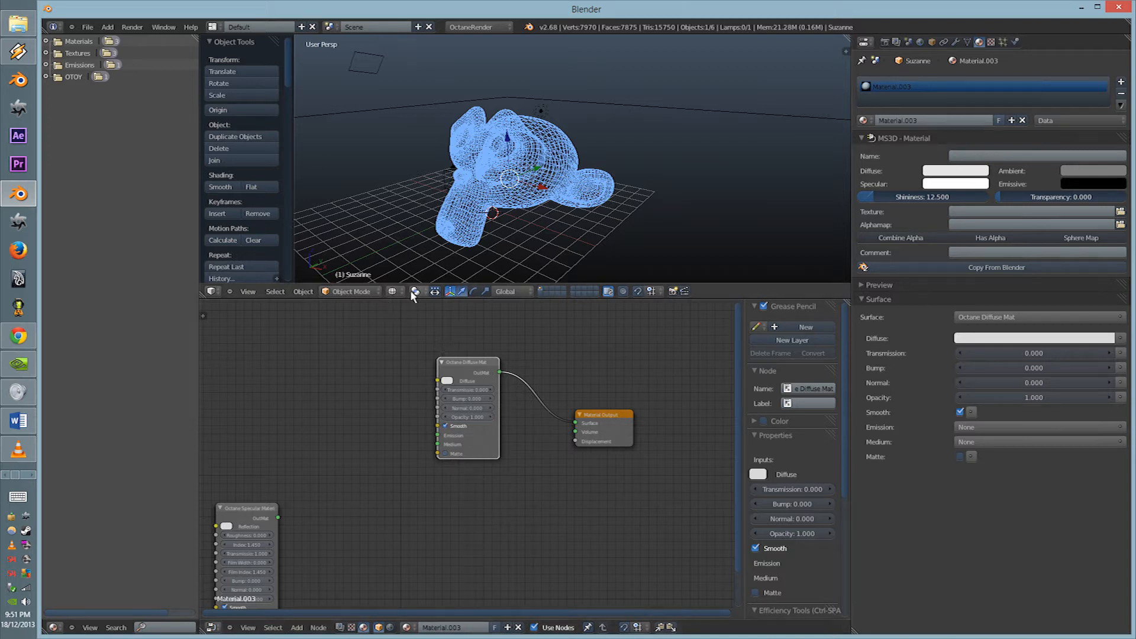
# - Switch the 3D viewport to Rendered shading for a live Octane preview of Suzanne
pyautogui.click(393, 291)
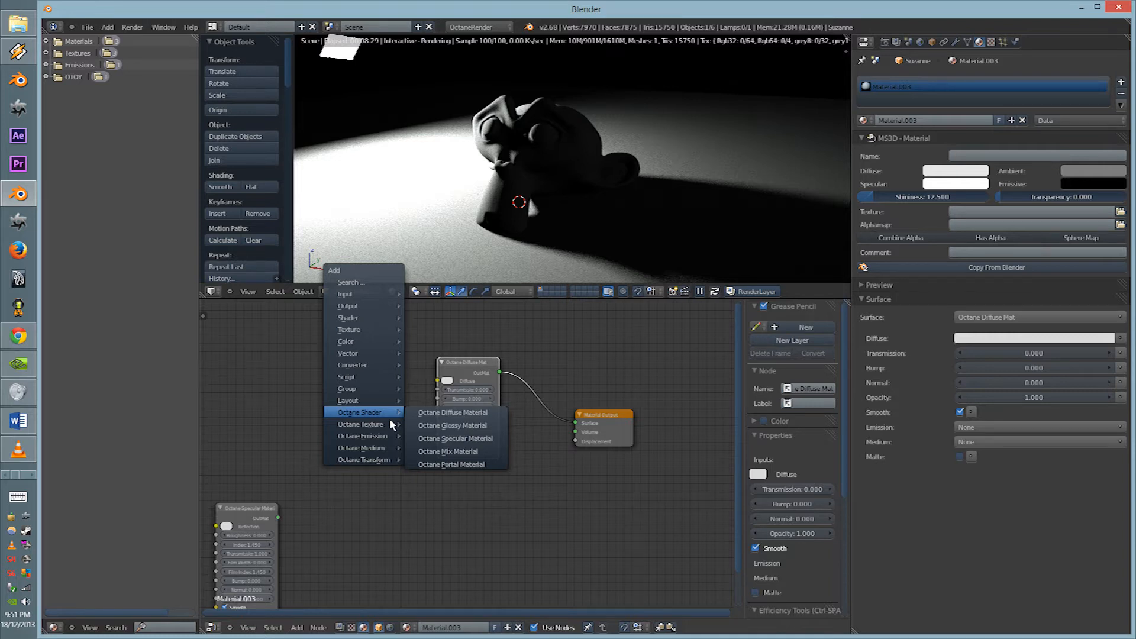
pyautogui.moveTo(362, 460)
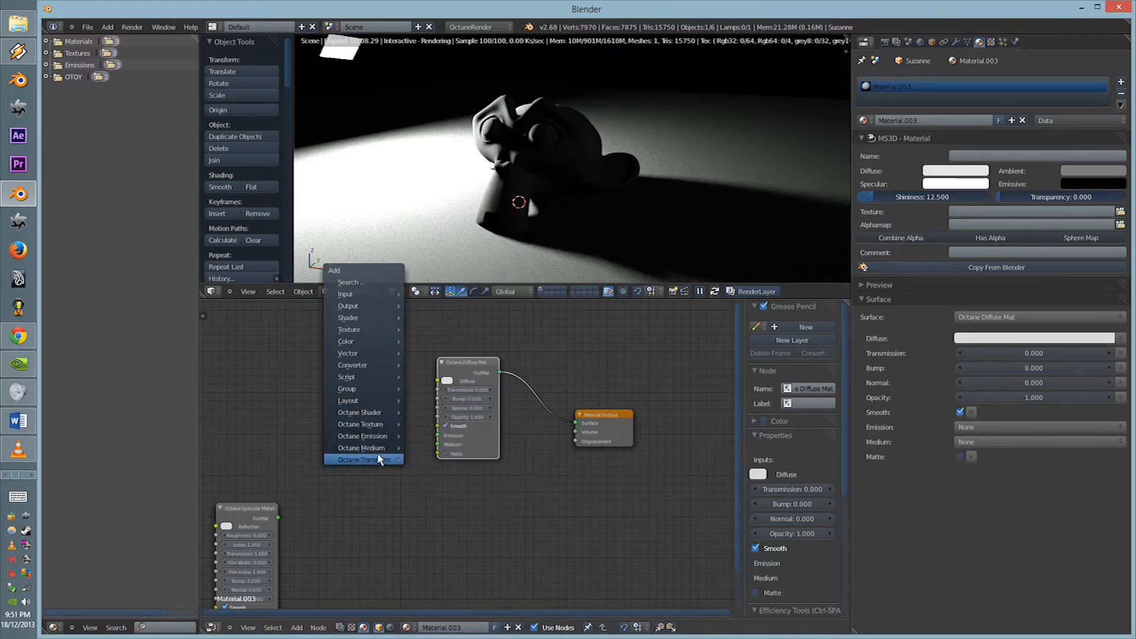
pyautogui.moveTo(362, 447)
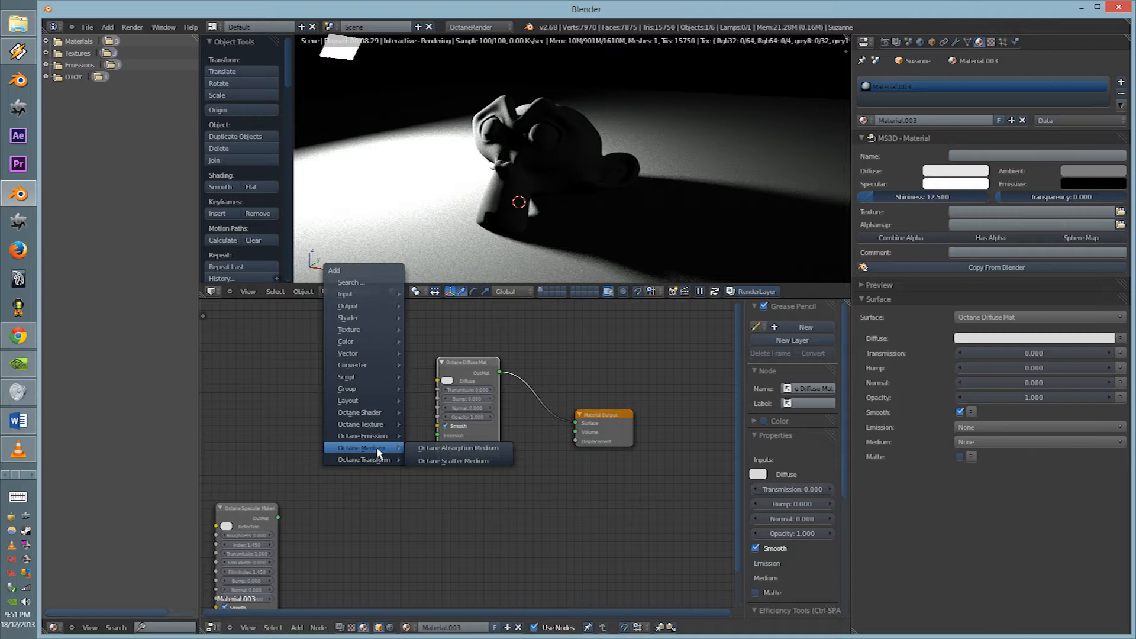
pyautogui.moveTo(453, 460)
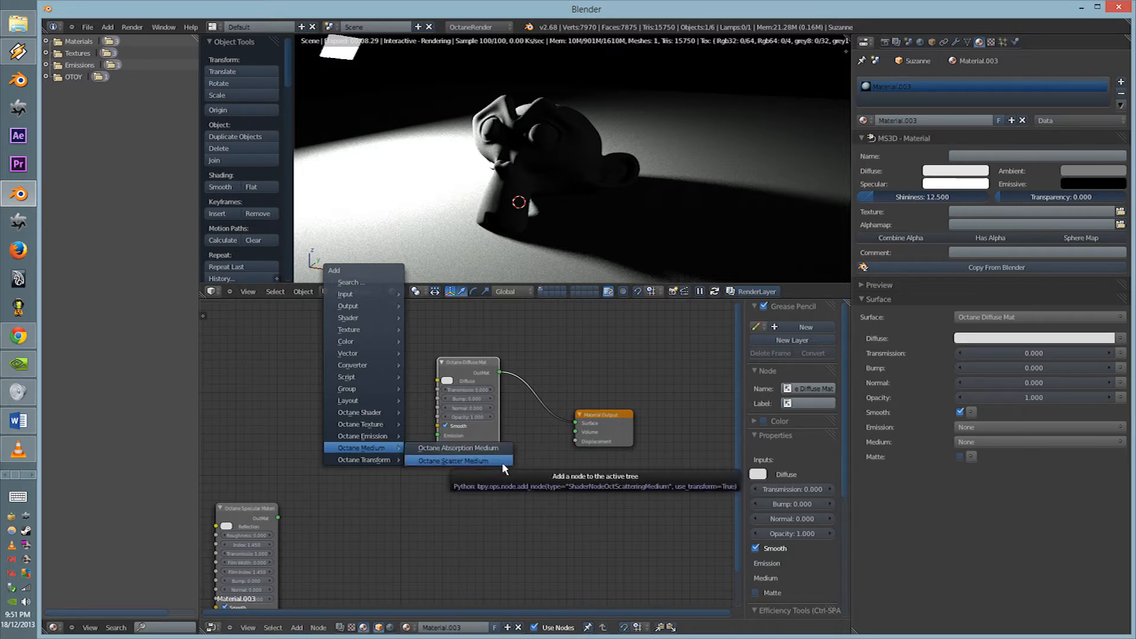
# - Add an Octane Scatter Medium to the diffuse Medium input and set the kernel to Path trace
pyautogui.click(454, 460)
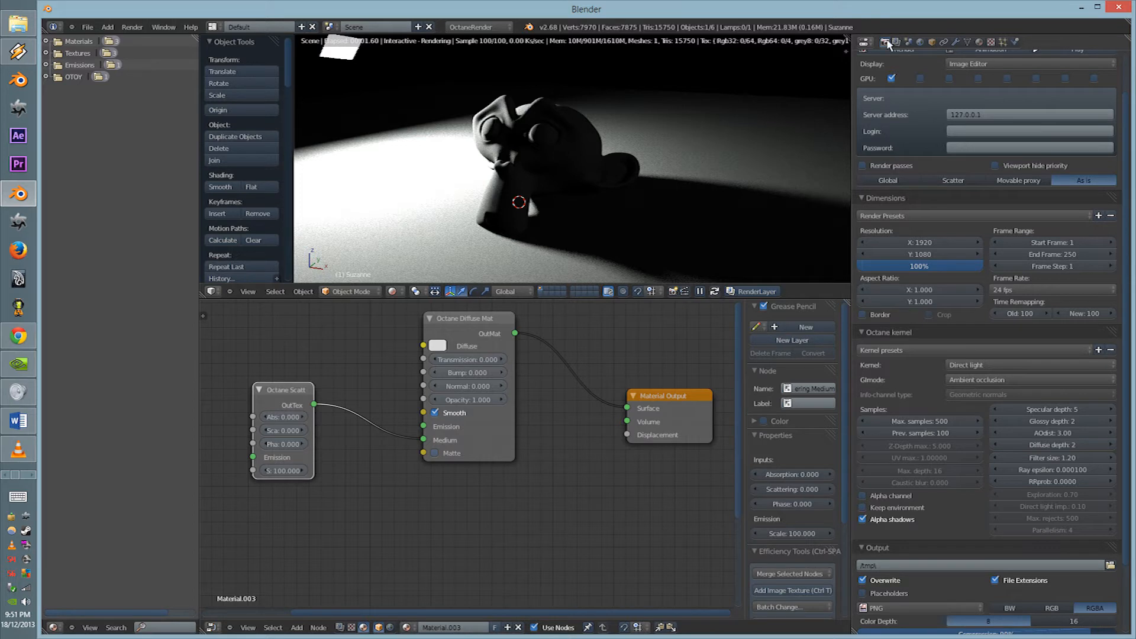
pyautogui.moveTo(956, 375)
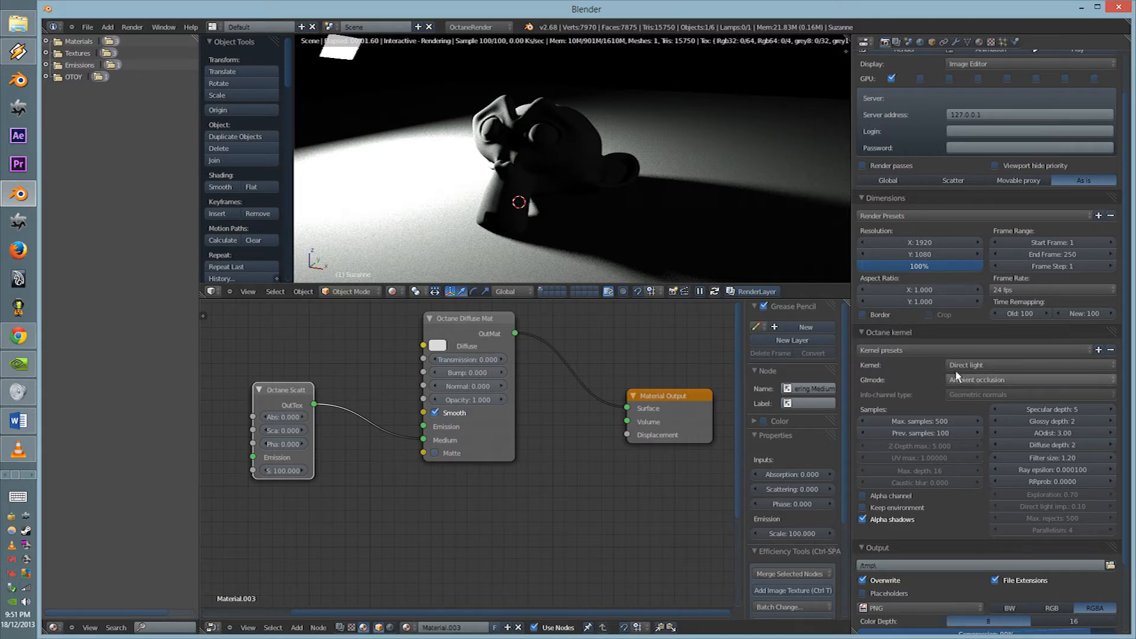
pyautogui.click(1025, 365)
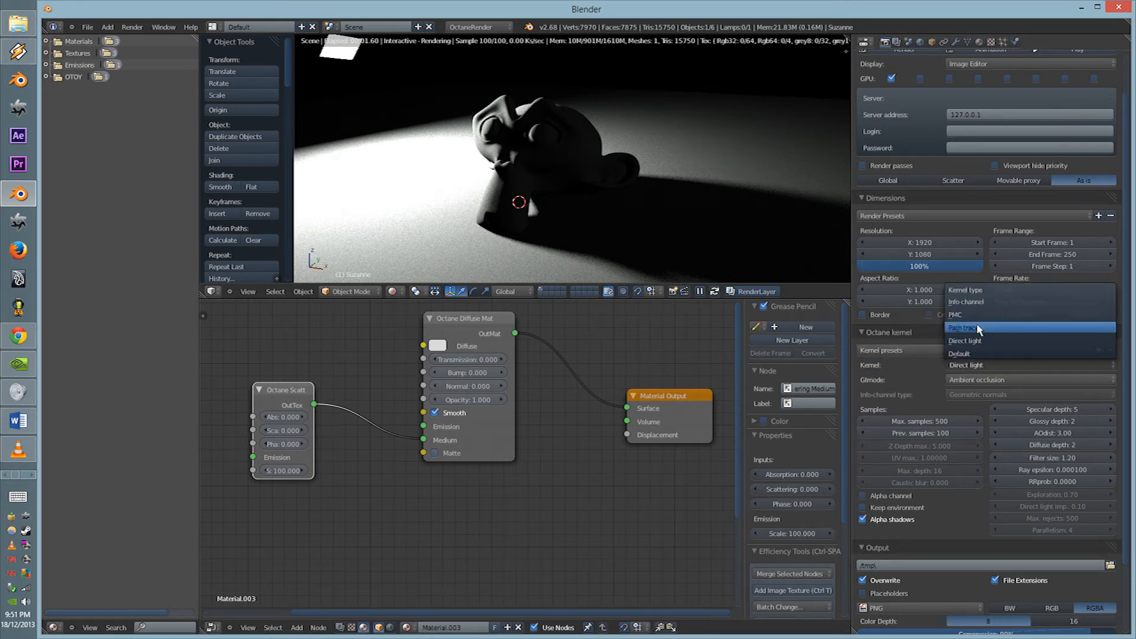
pyautogui.click(963, 328)
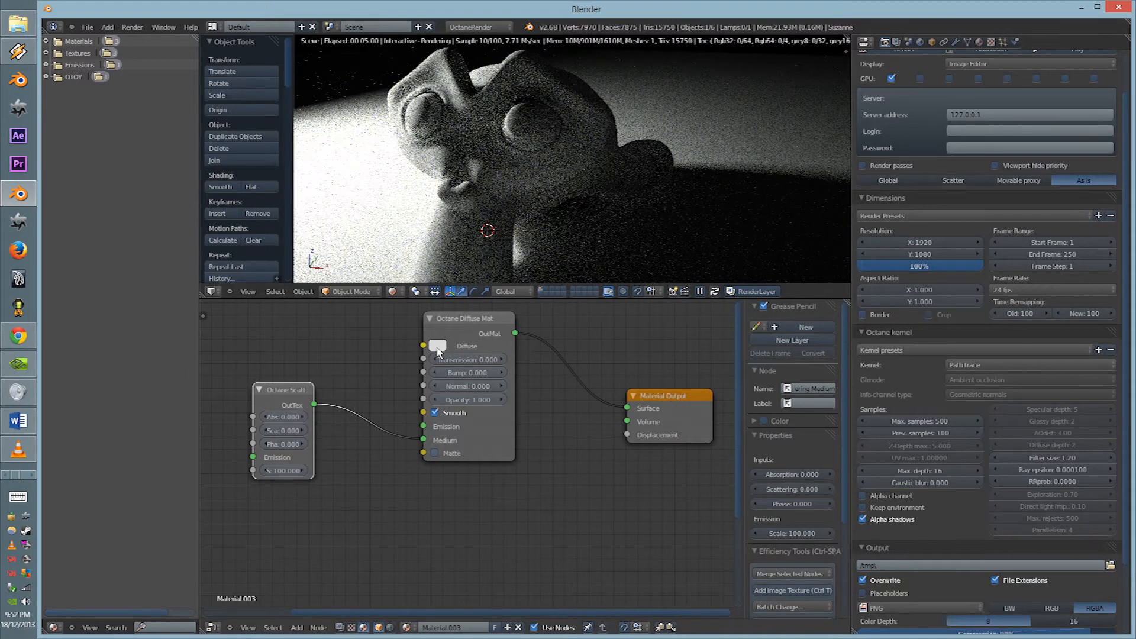
# - Make the diffuse colour green with transmission 0.386 and set the medium's absorption, scattering, phase
pyautogui.click(437, 346)
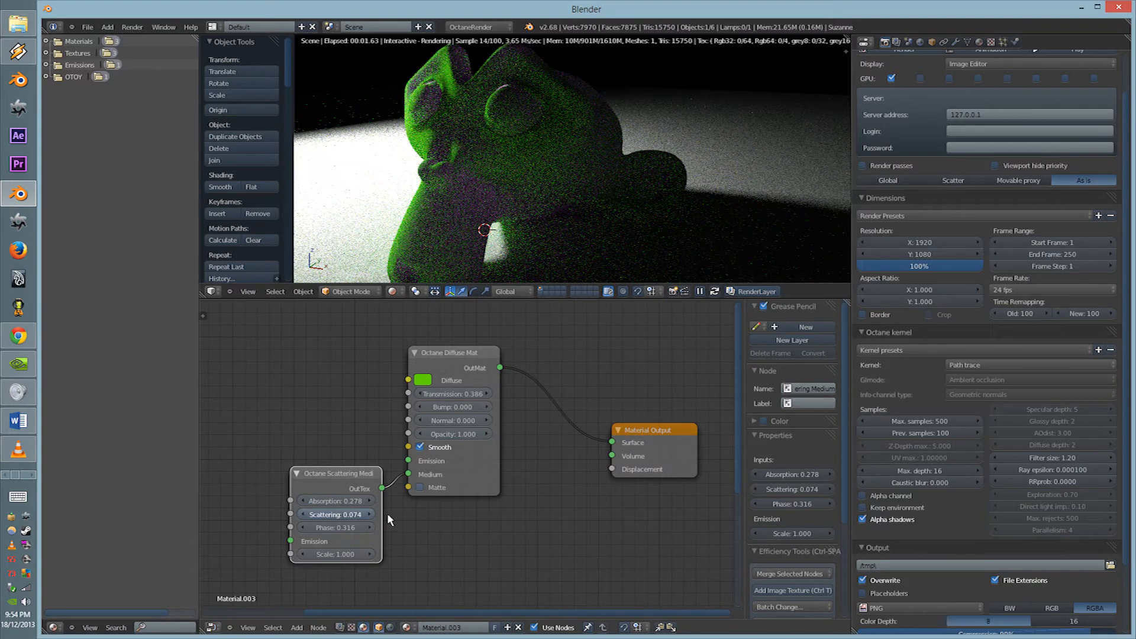
# - Raise the medium's scattering to 1.000, phase to 0.812 and adjust its emission scale
pyautogui.click(337, 513)
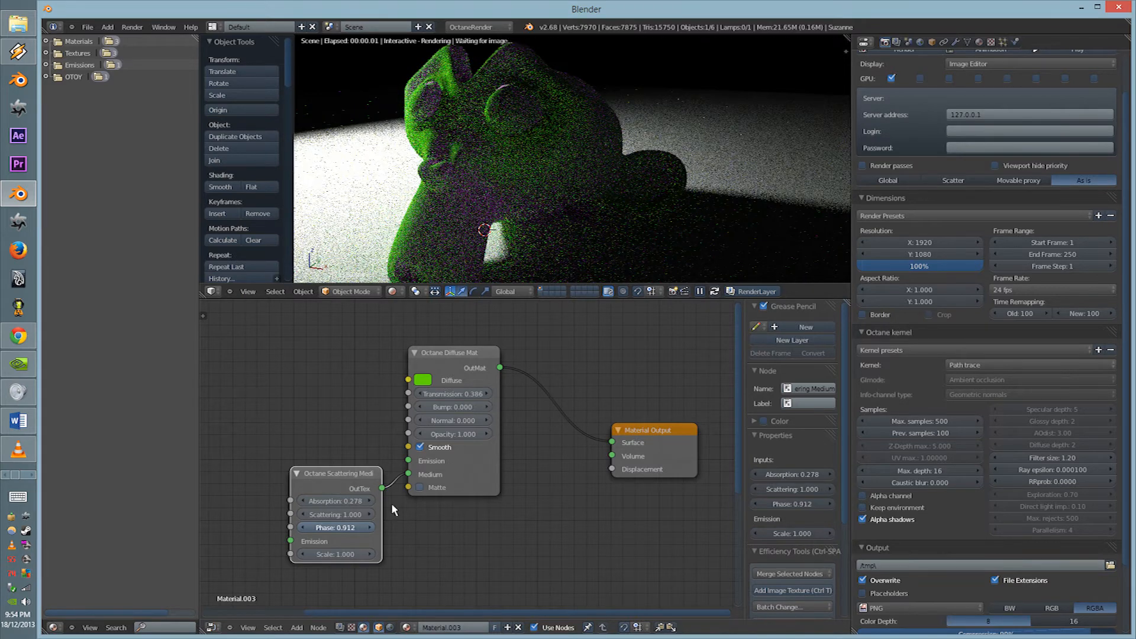
pyautogui.click(335, 527)
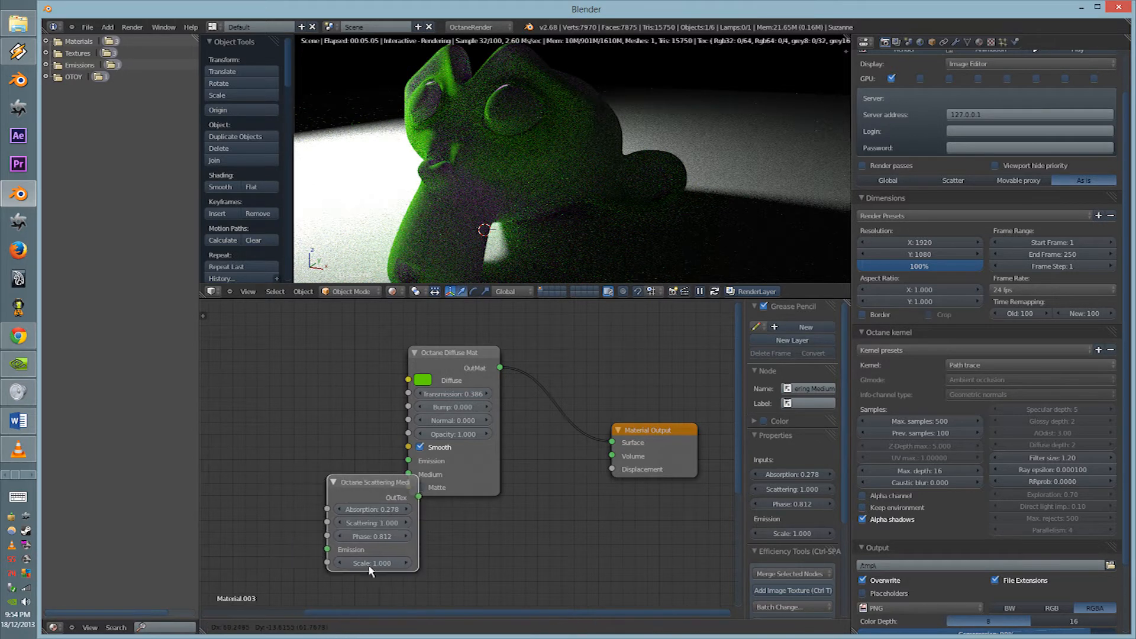
pyautogui.write('0.001')
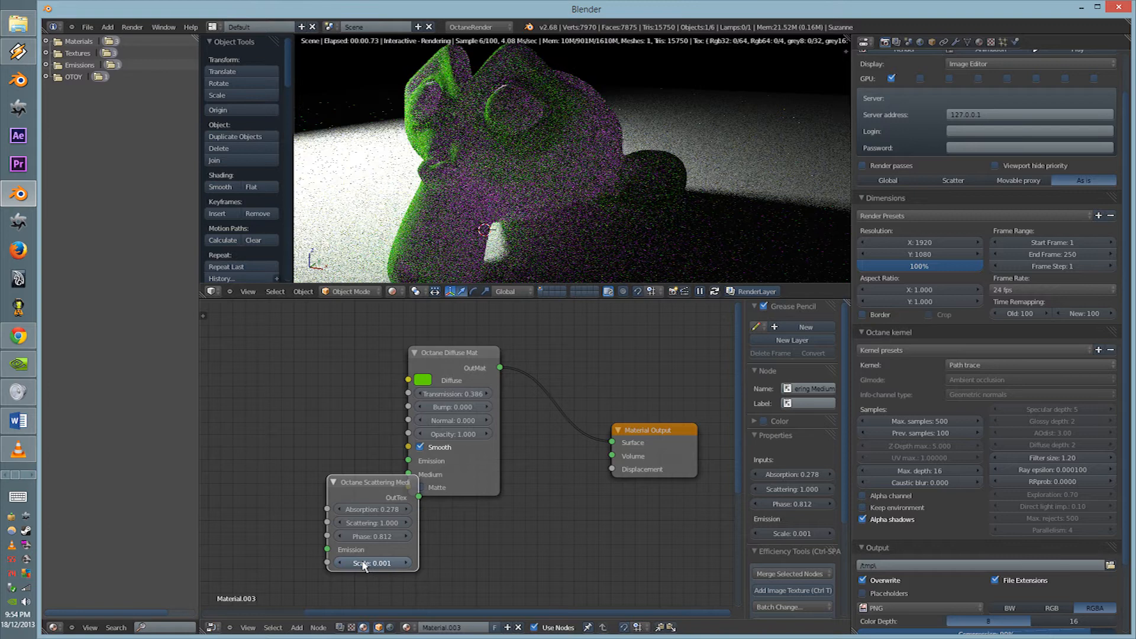
pyautogui.moveTo(373, 564); pyautogui.dragTo(389, 563)
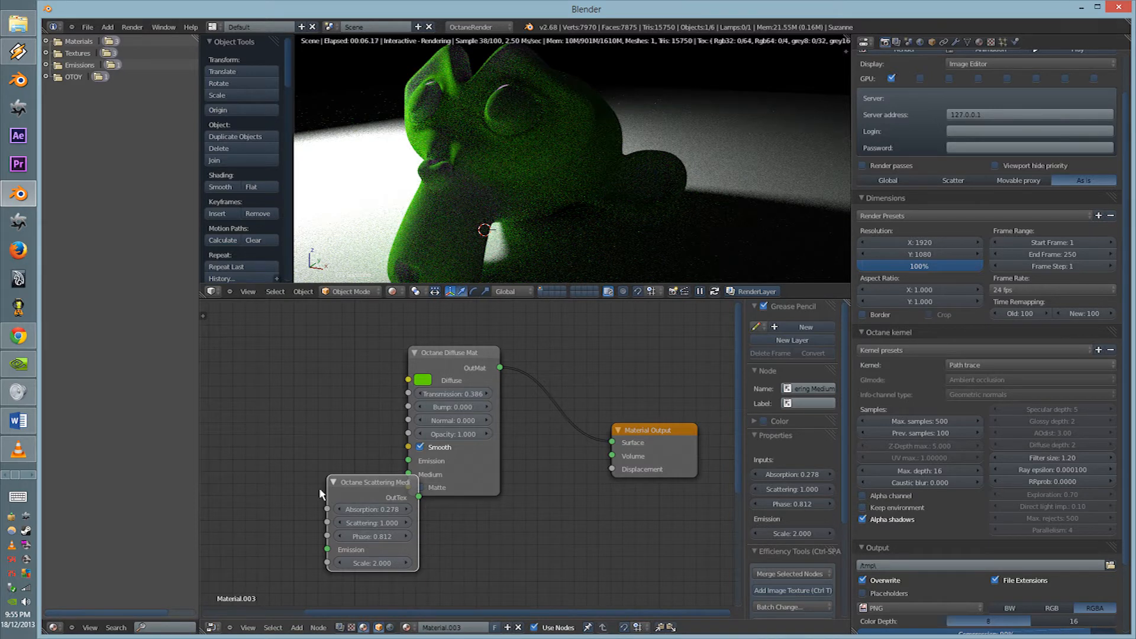
pyautogui.click(372, 562)
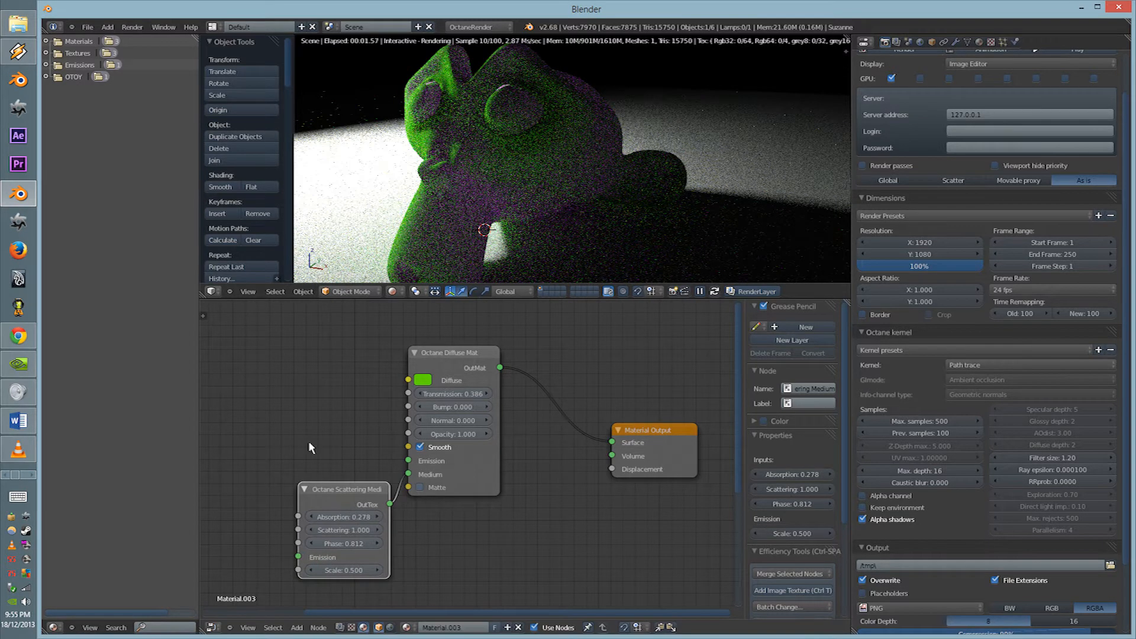
# - Drive the diffuse transmission with a blue RGBSpectrum texture so Suzanne renders blue
pyautogui.click(279, 442)
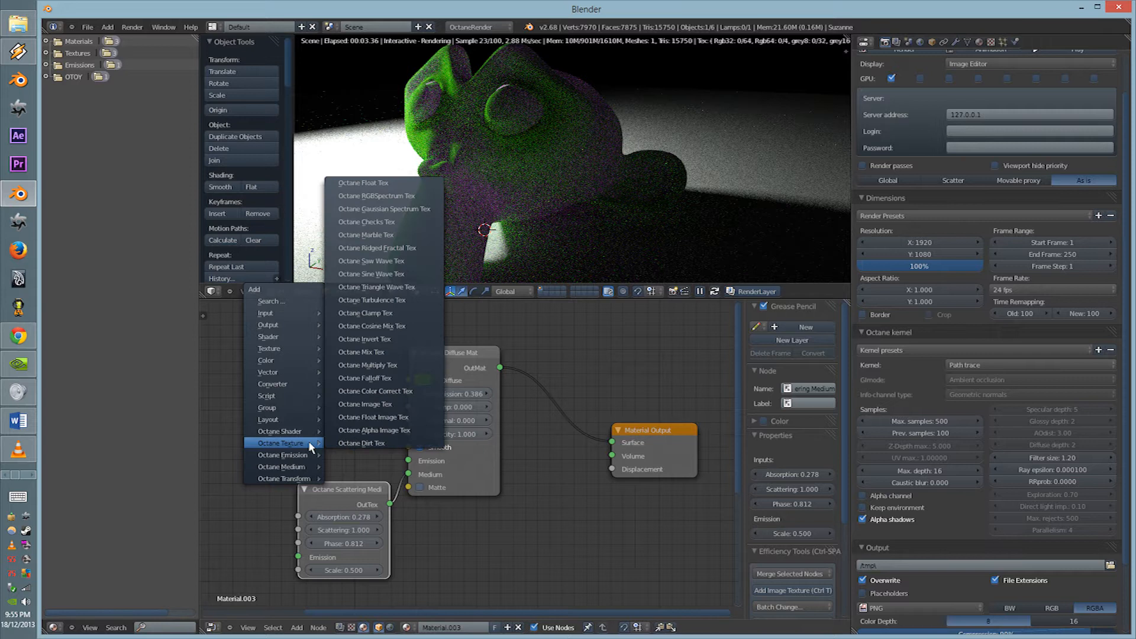
pyautogui.moveTo(378, 260)
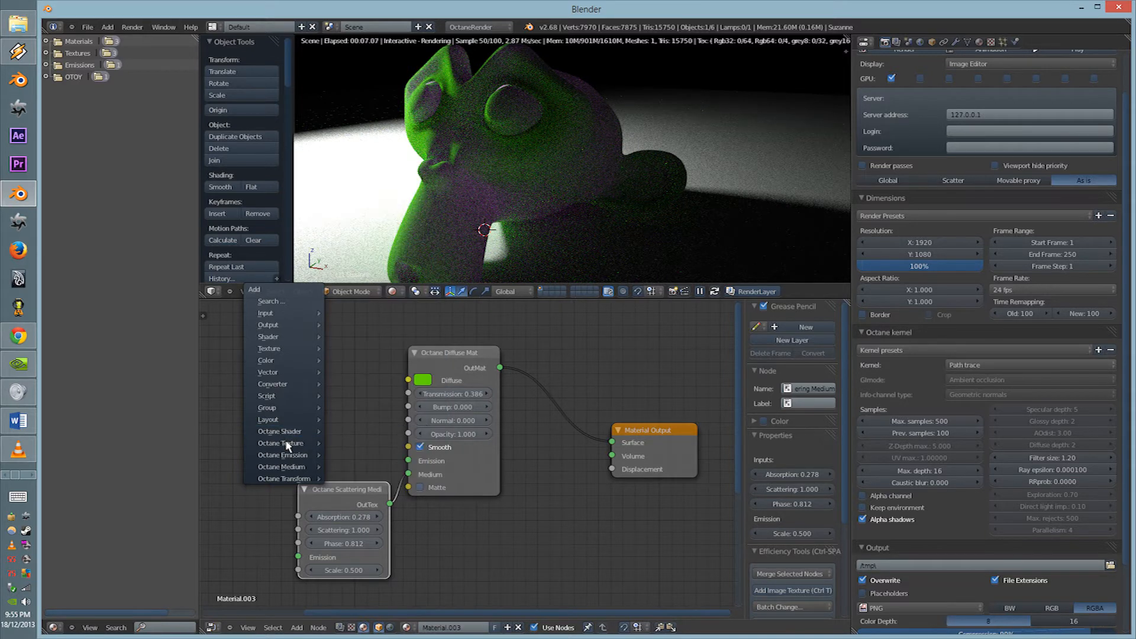
pyautogui.click(281, 443)
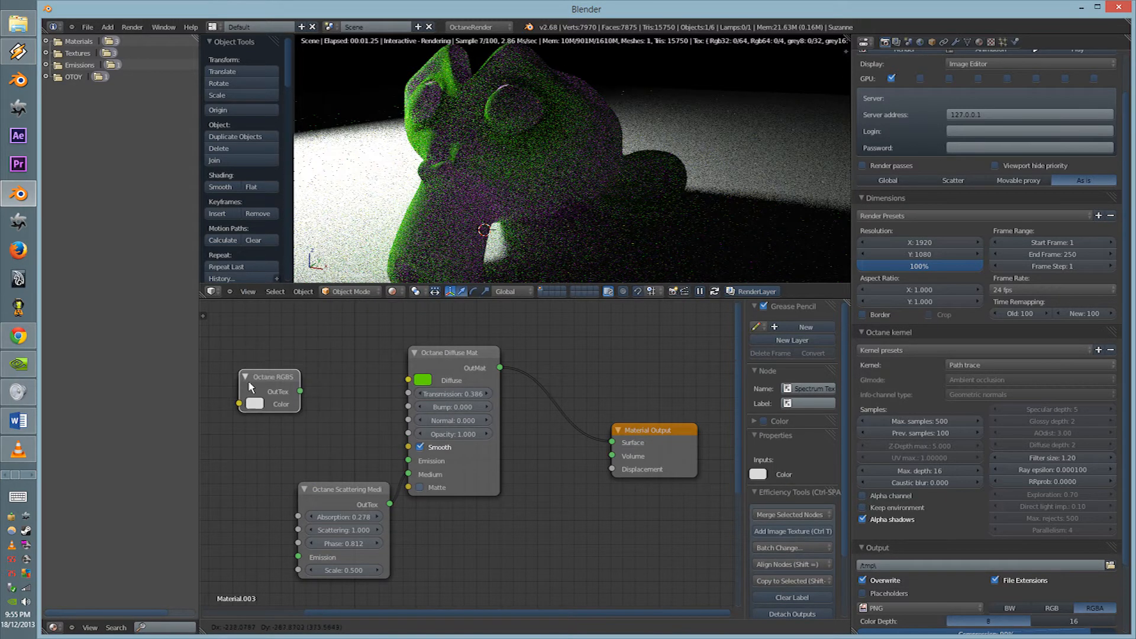
pyautogui.moveTo(270, 377); pyautogui.dragTo(285, 387)
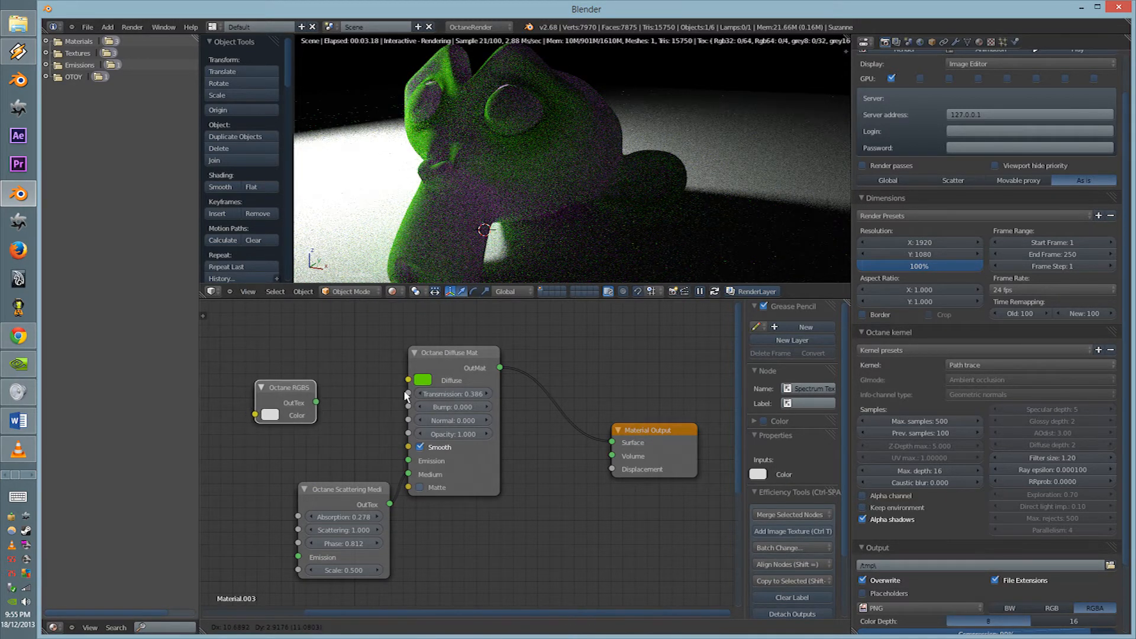
pyautogui.moveTo(306, 403); pyautogui.dragTo(406, 393)
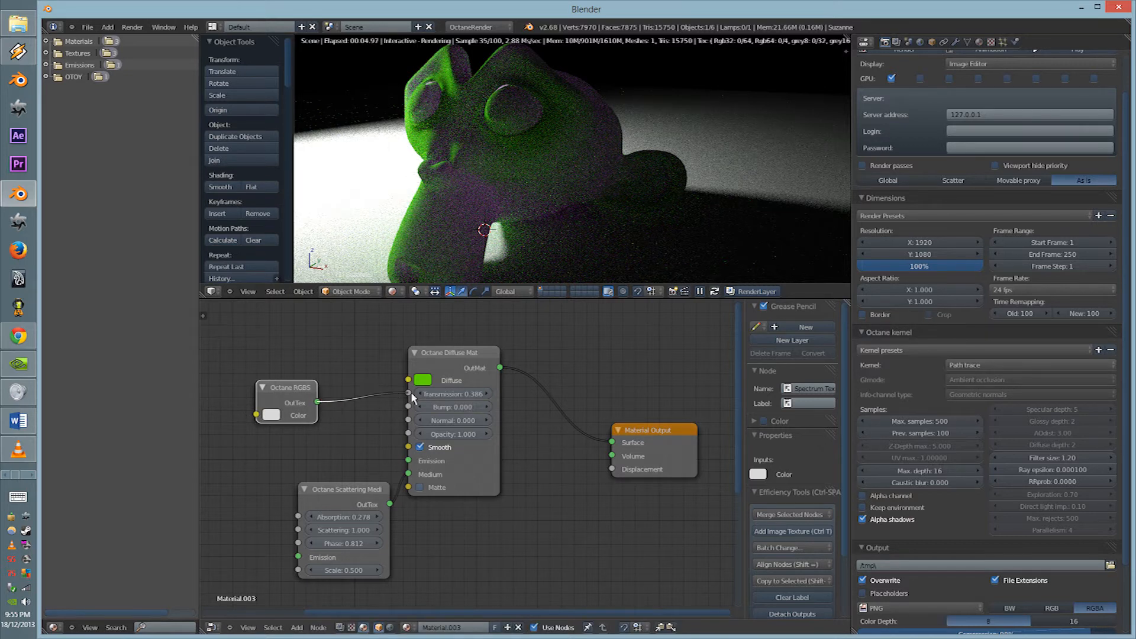
pyautogui.click(272, 415)
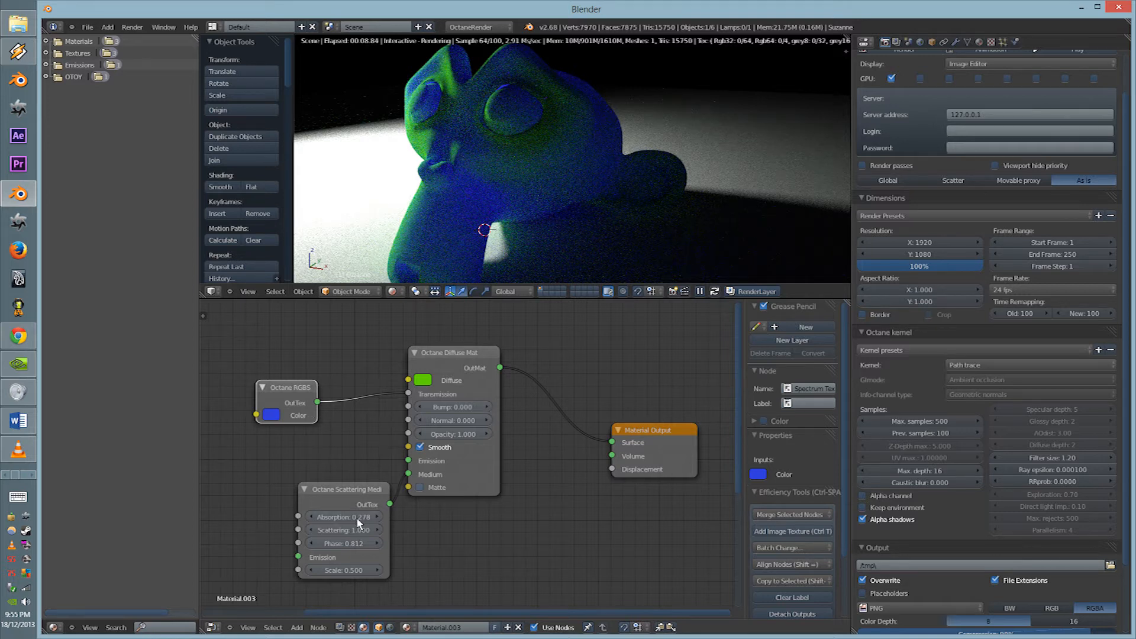
# - Set the medium's absorption to 0, scattering to 0.650 and lower its phase
pyautogui.moveTo(345, 518); pyautogui.dragTo(344, 518)
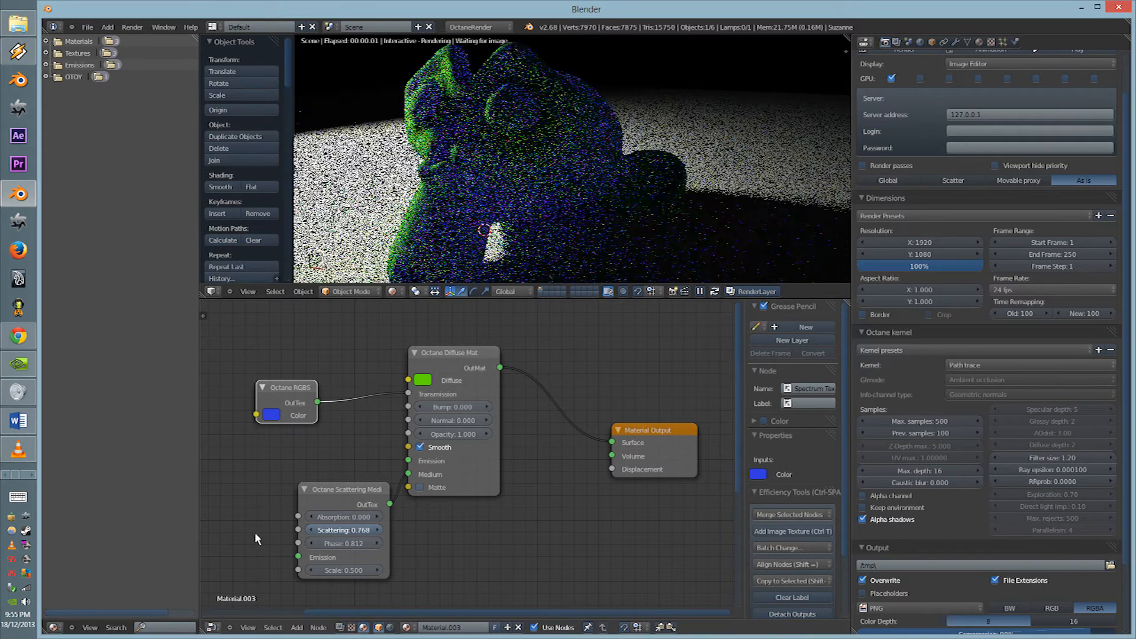
pyautogui.moveTo(344, 530); pyautogui.dragTo(330, 531)
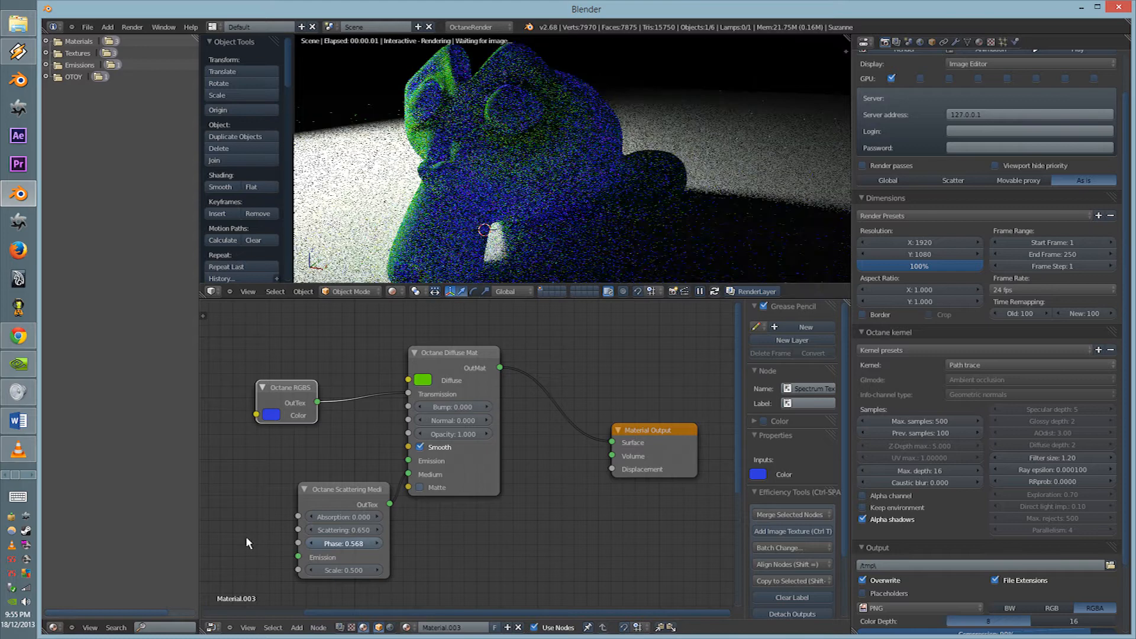
pyautogui.moveTo(344, 543); pyautogui.dragTo(322, 544)
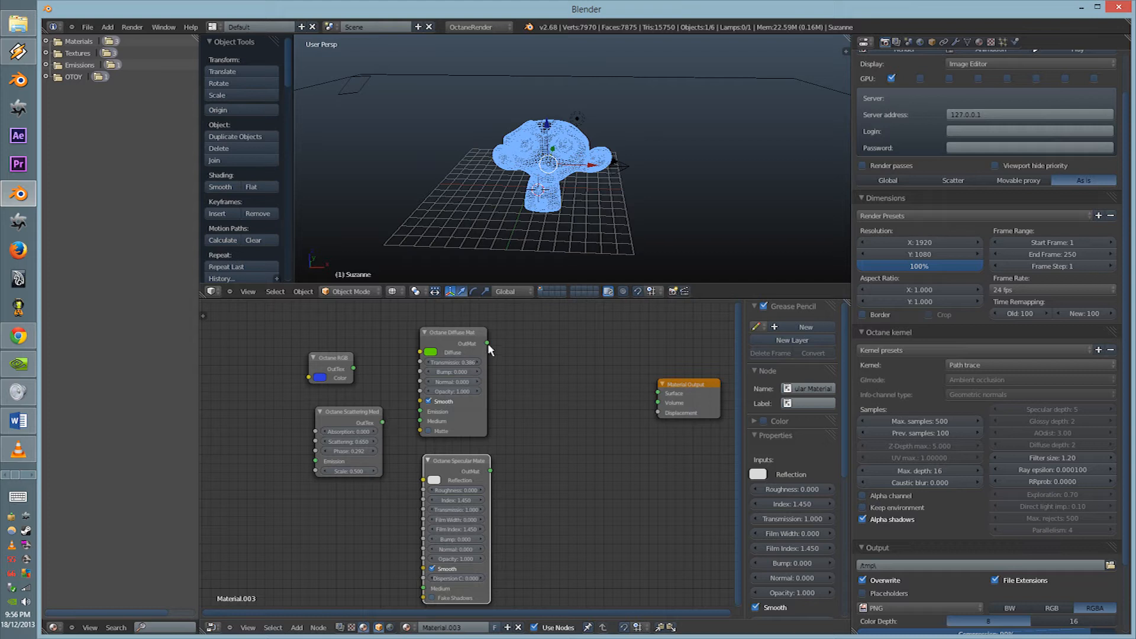
# - Wire the Specular material into the Material Output so Suzanne renders as clear glass
pyautogui.moveTo(483, 473); pyautogui.dragTo(658, 402)
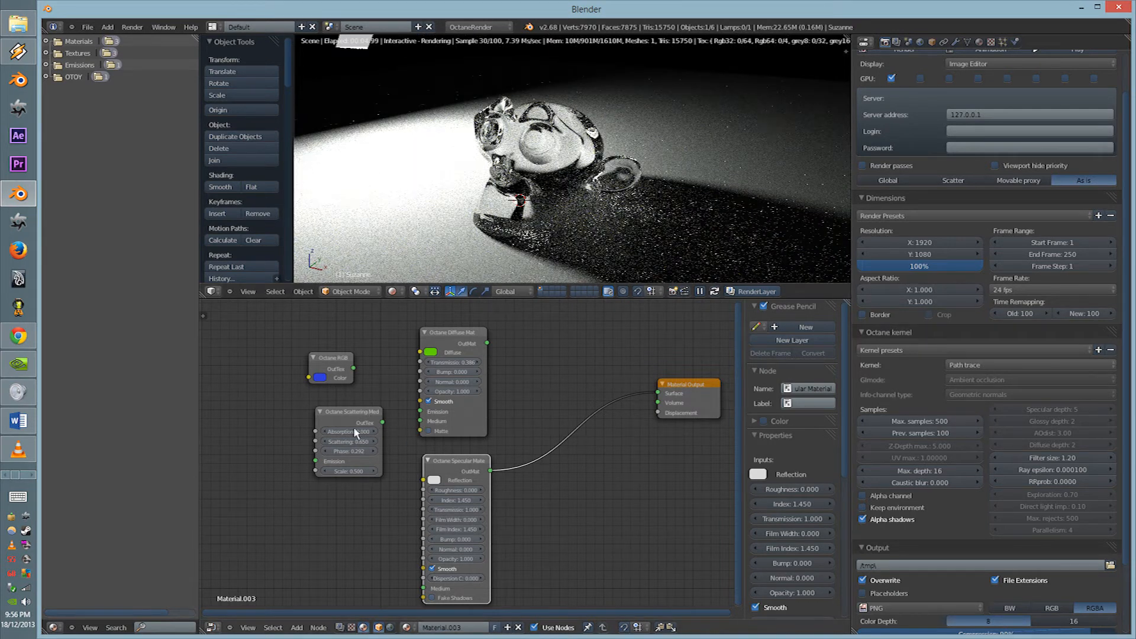
pyautogui.moveTo(348, 411); pyautogui.dragTo(274, 477)
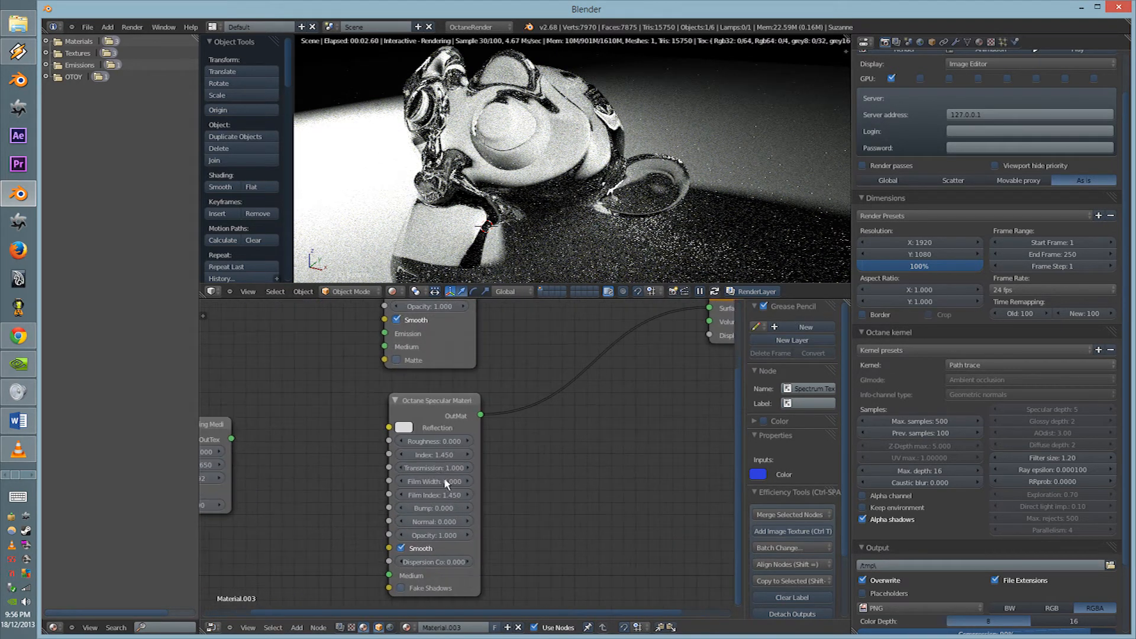
# - Give the specular material index 1.333, dispersion 0.124 and roughness 0.500
pyautogui.click(434, 454)
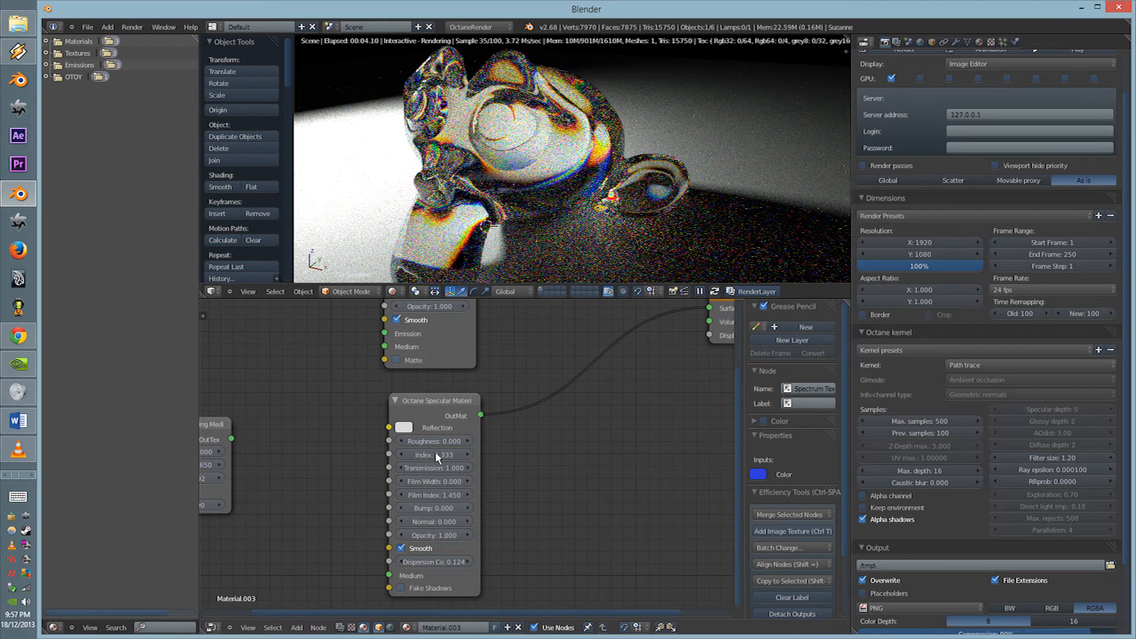
pyautogui.moveTo(406, 441); pyautogui.dragTo(450, 440)
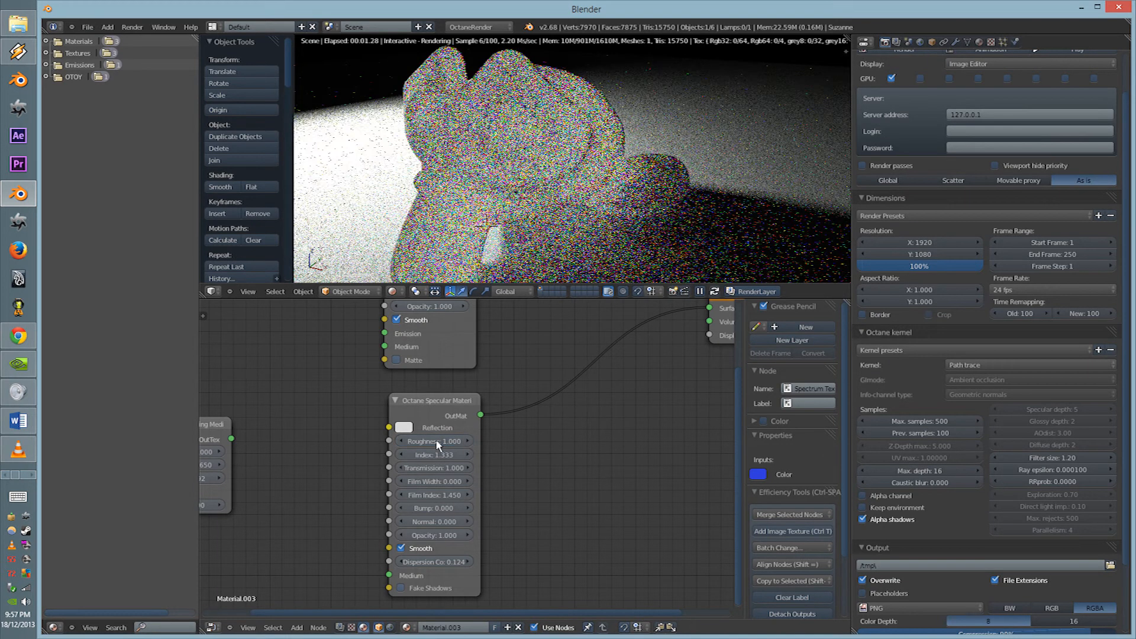
pyautogui.doubleClick(433, 441)
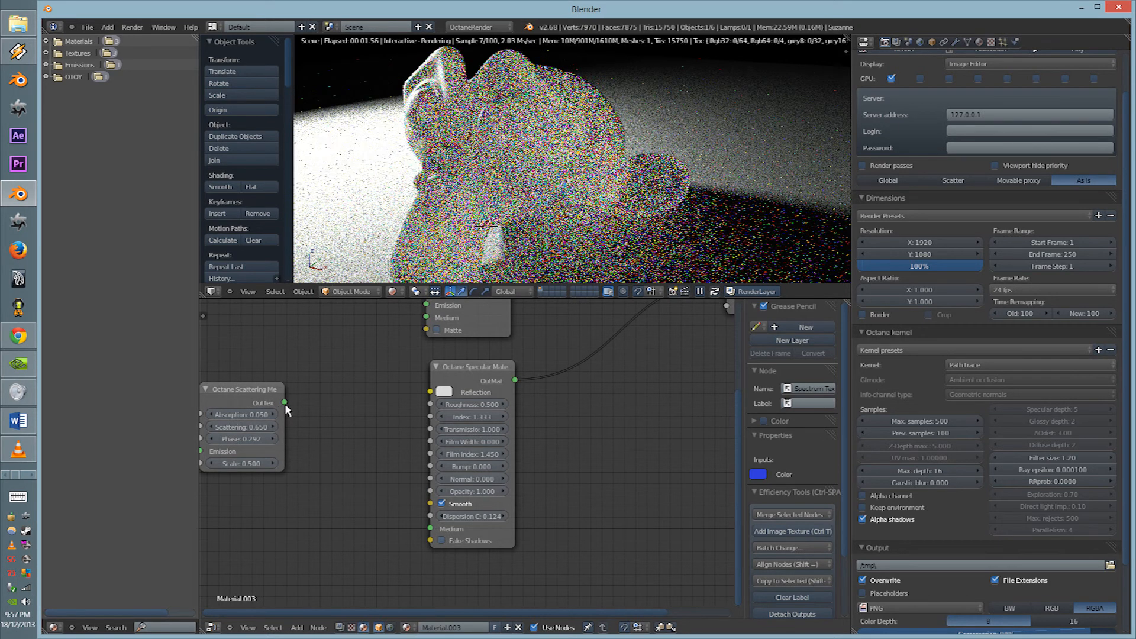
# - Plug the scattering medium and green transmission into the specular material, then switch to the Word notes
pyautogui.moveTo(284, 403); pyautogui.dragTo(429, 529)
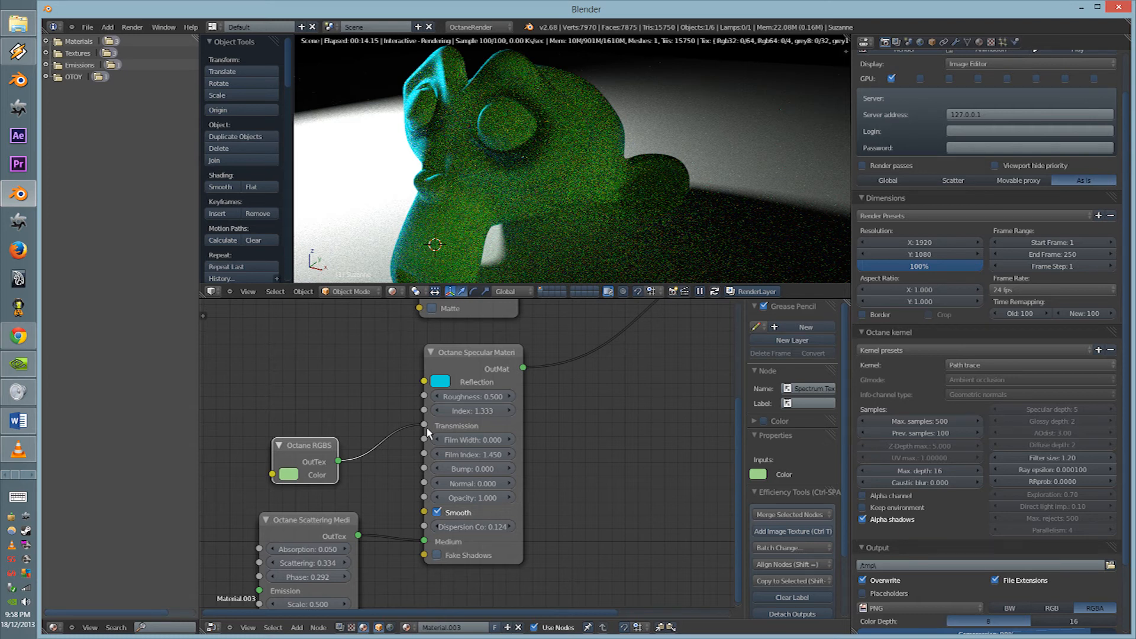
pyautogui.click(18, 421)
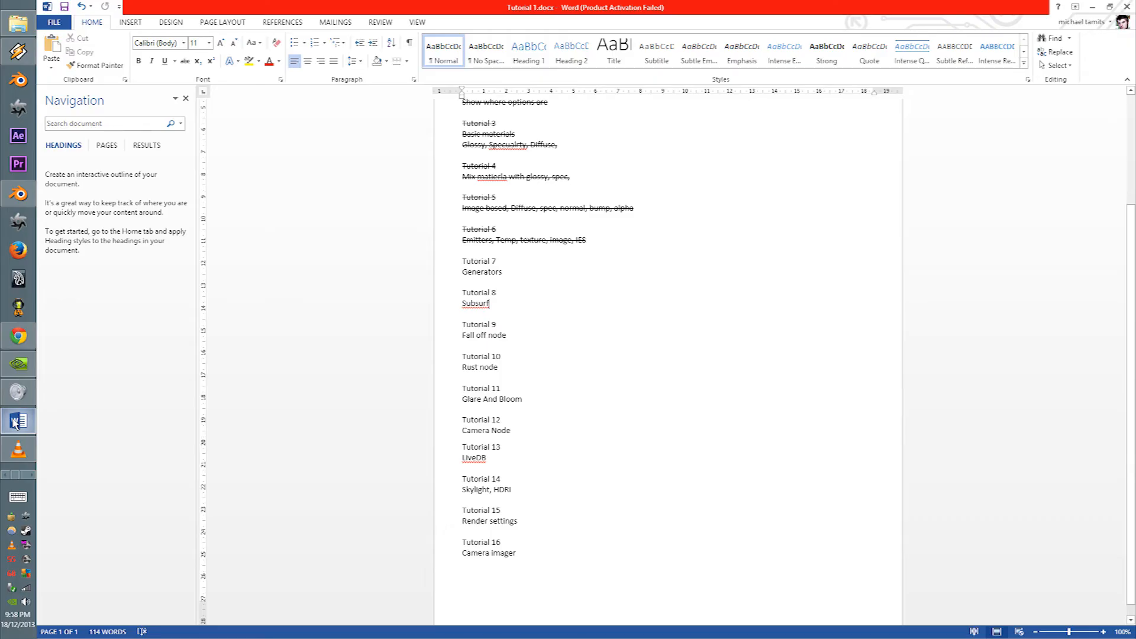